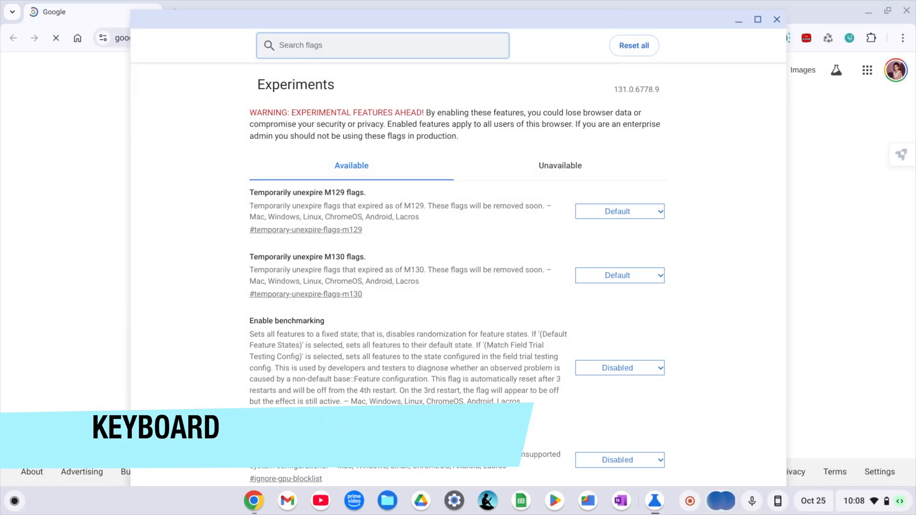
Step: Search the Chrome flags for 'keyboard' to find Debugging keyboard shortcuts
{"action": "type", "text": "keyboard"}
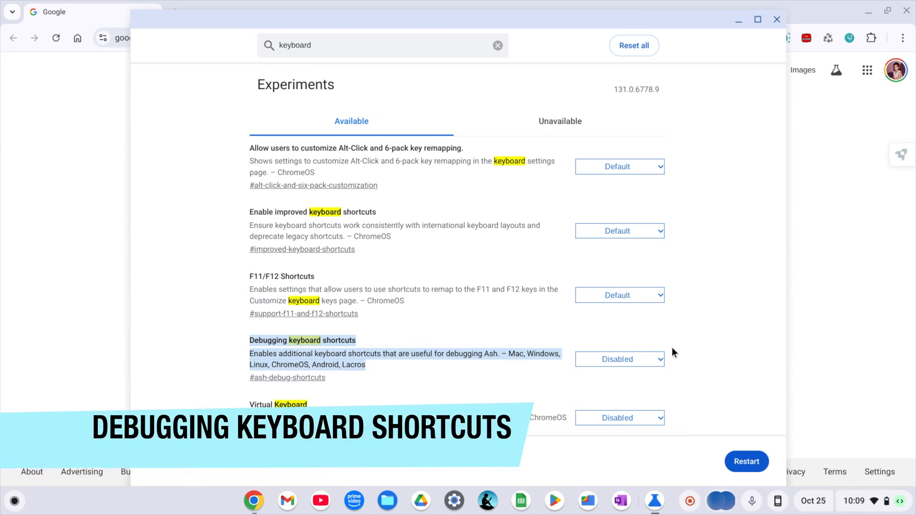
{"action": "mouse_move", "coordinate": [582, 343]}
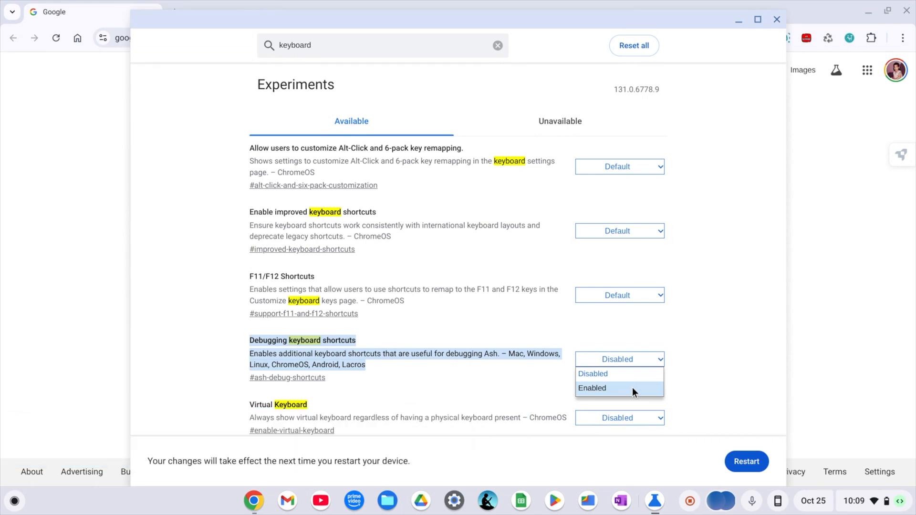
Step: Set the Debugging keyboard shortcuts flag to Enabled
{"action": "left_click", "coordinate": [592, 388]}
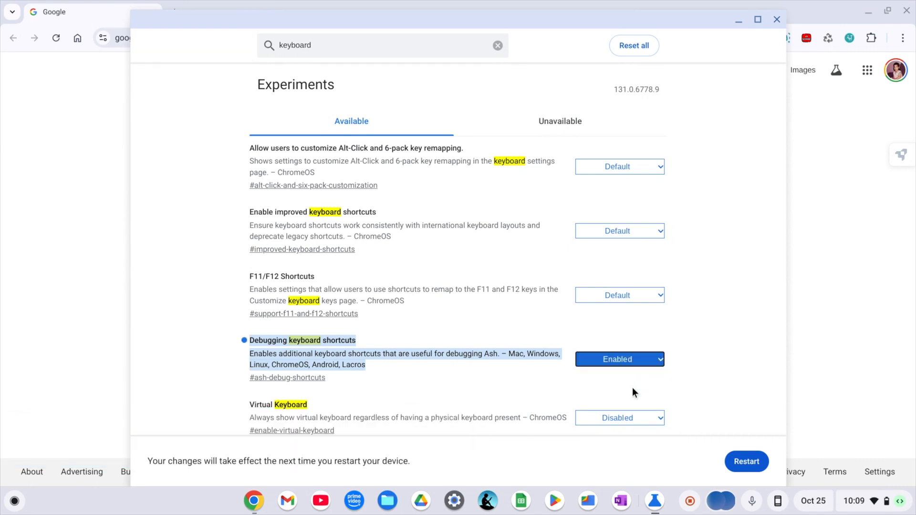
{"action": "mouse_move", "coordinate": [725, 427]}
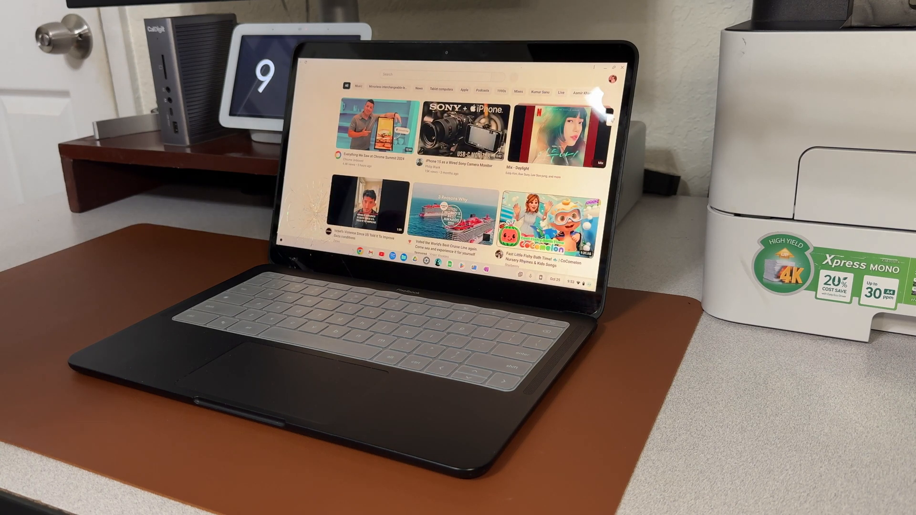
Step: Expand YouTube's hamburger menu to show the navigation sidebar
{"action": "left_click", "coordinate": [301, 76]}
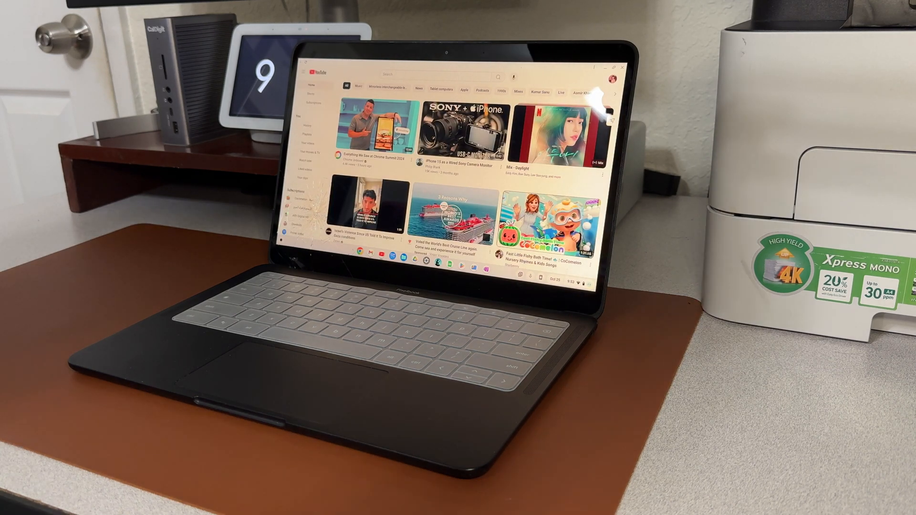